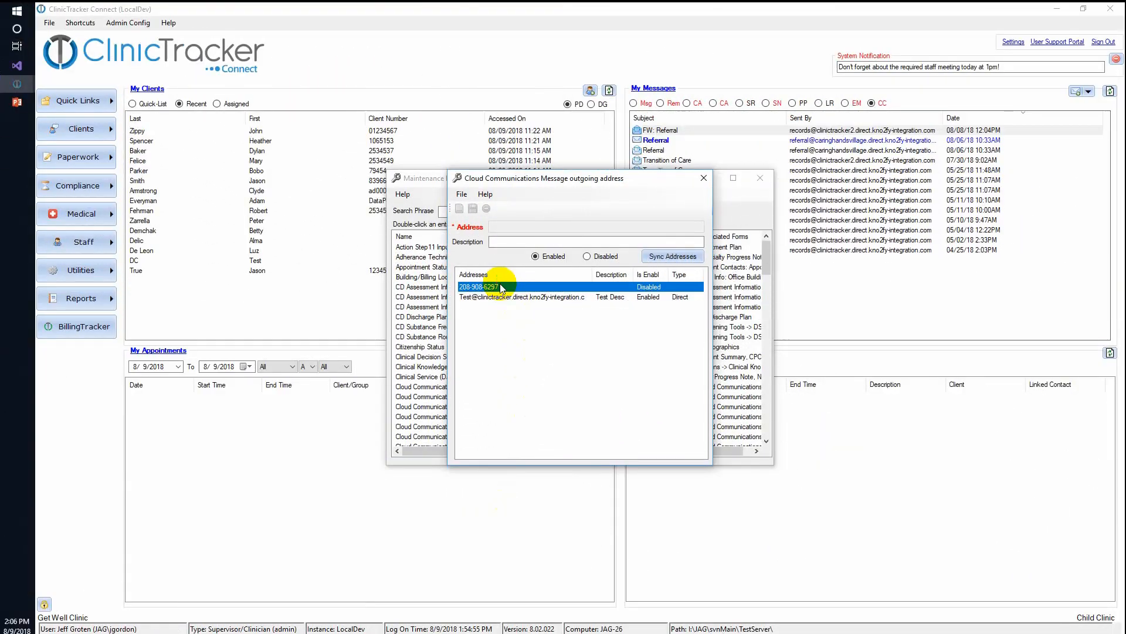
click(477, 287)
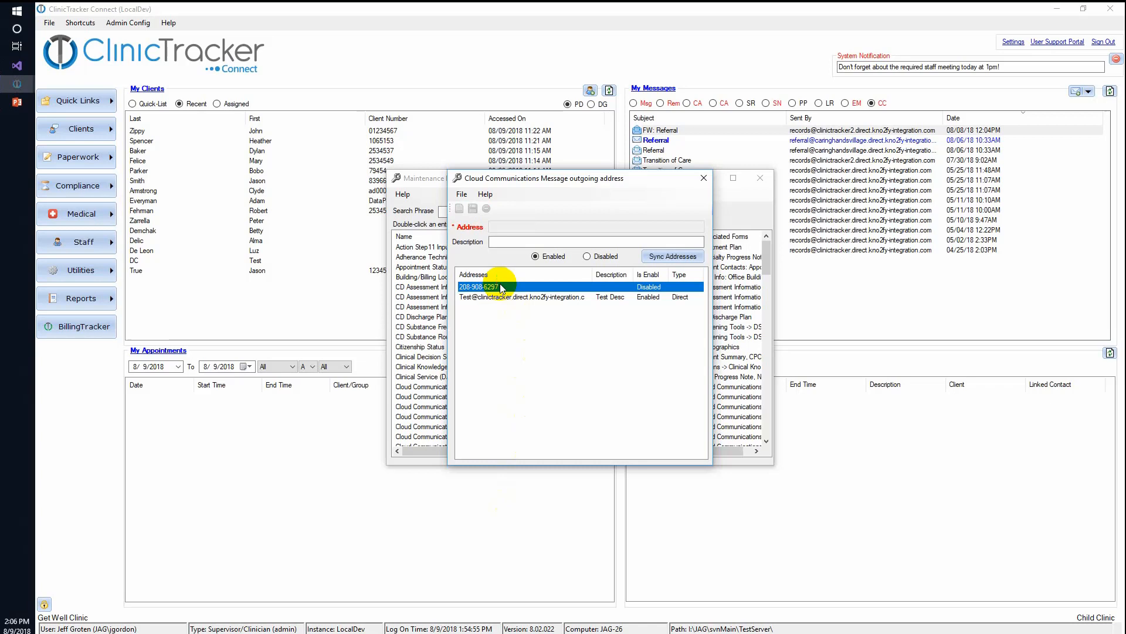
double_click(479, 287)
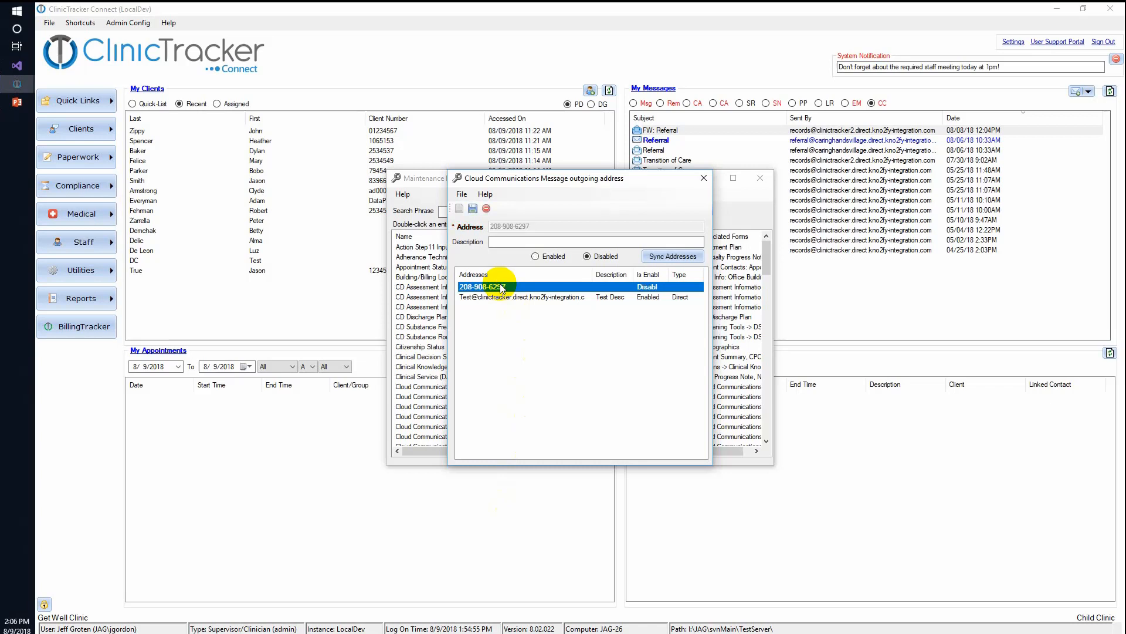
click(524, 295)
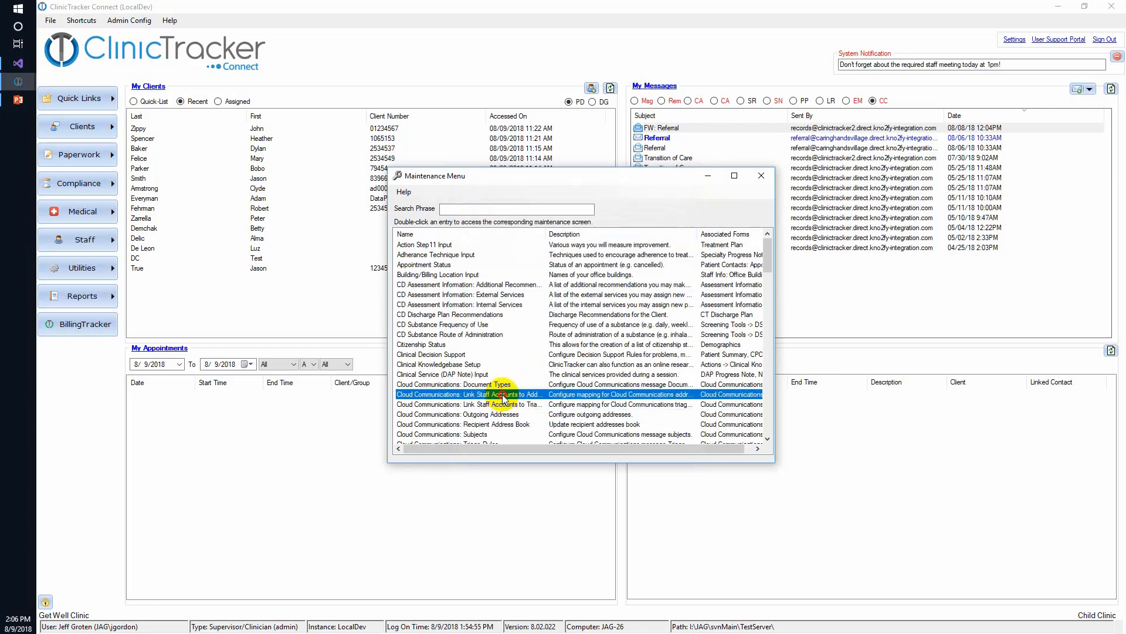
double_click(467, 393)
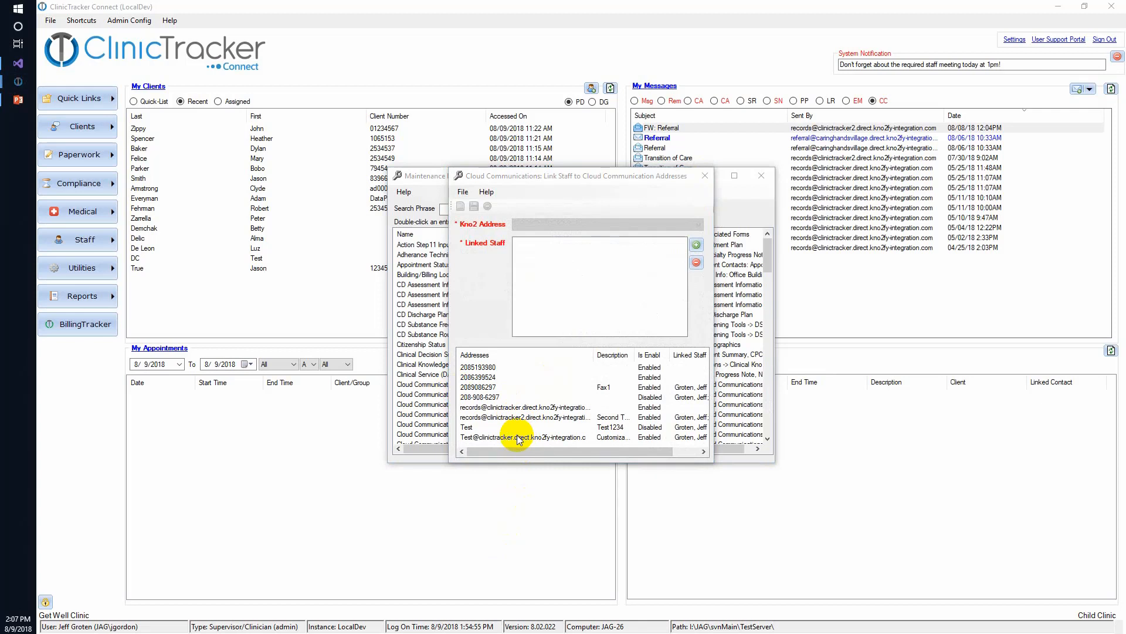
click(522, 436)
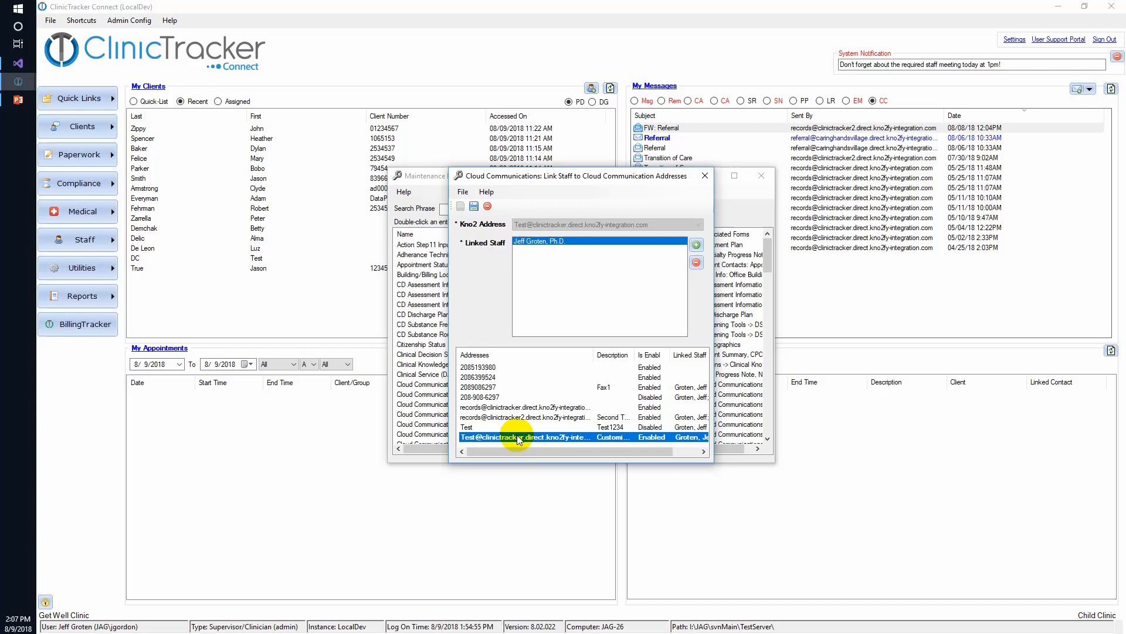
mouse_move(640, 260)
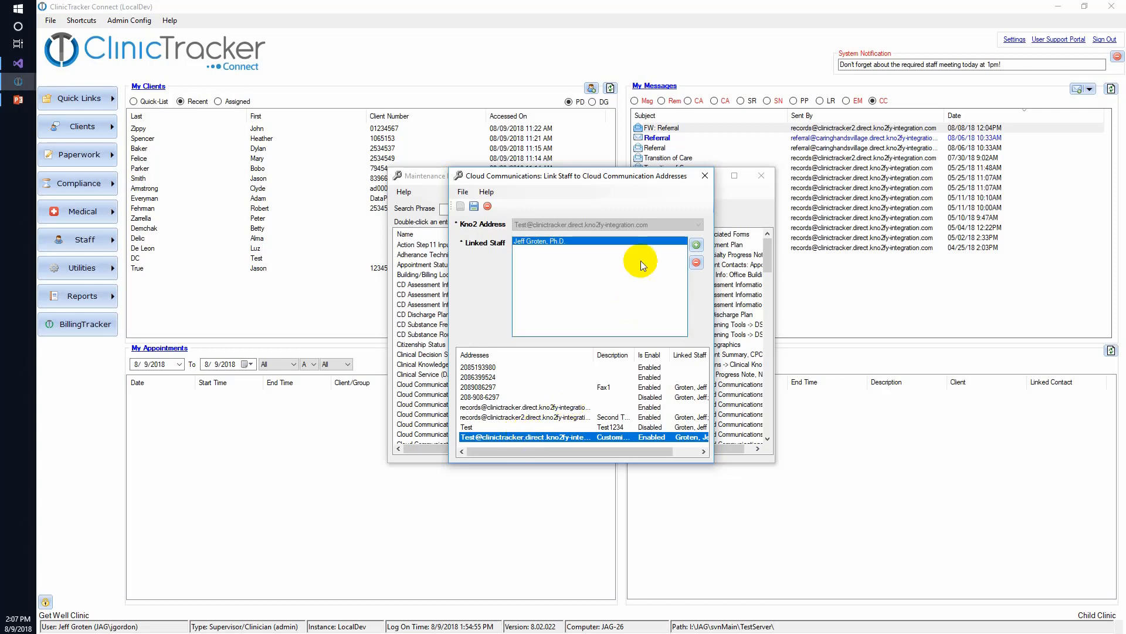
click(695, 244)
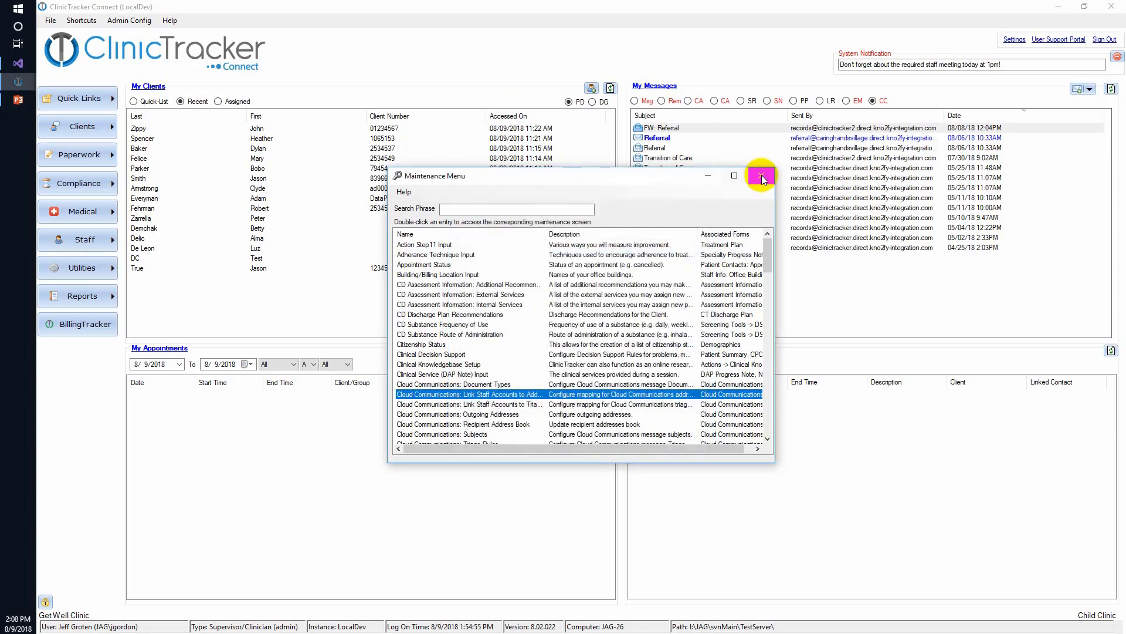
- Close the Maintenance Menu and open the Caring Hands Village referral message
click(762, 176)
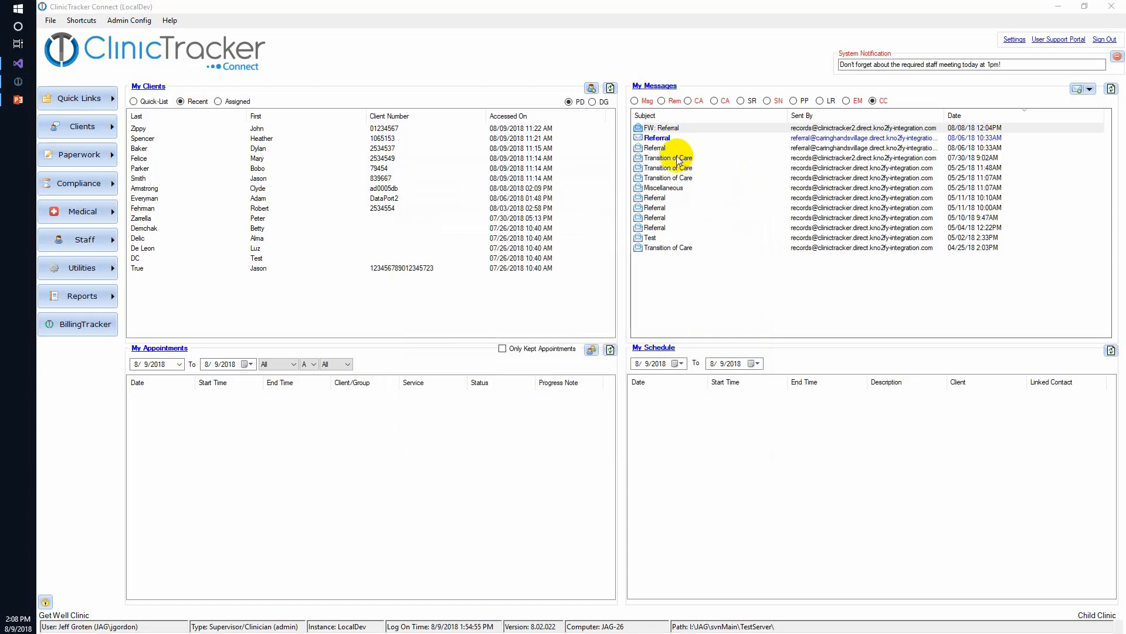
double_click(657, 138)
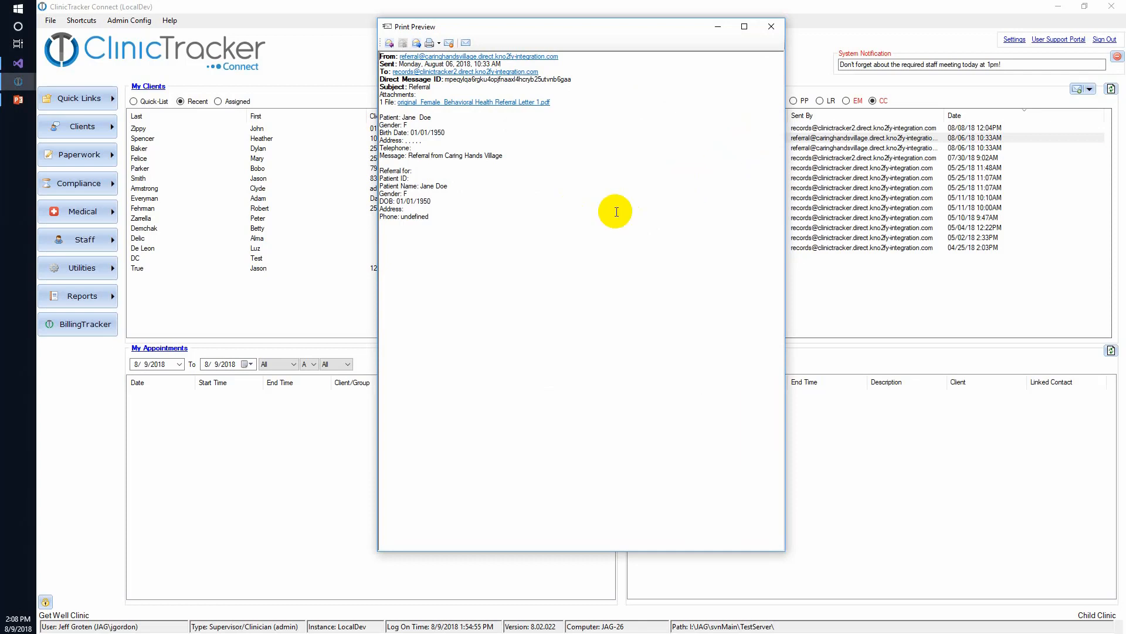
mouse_move(533, 218)
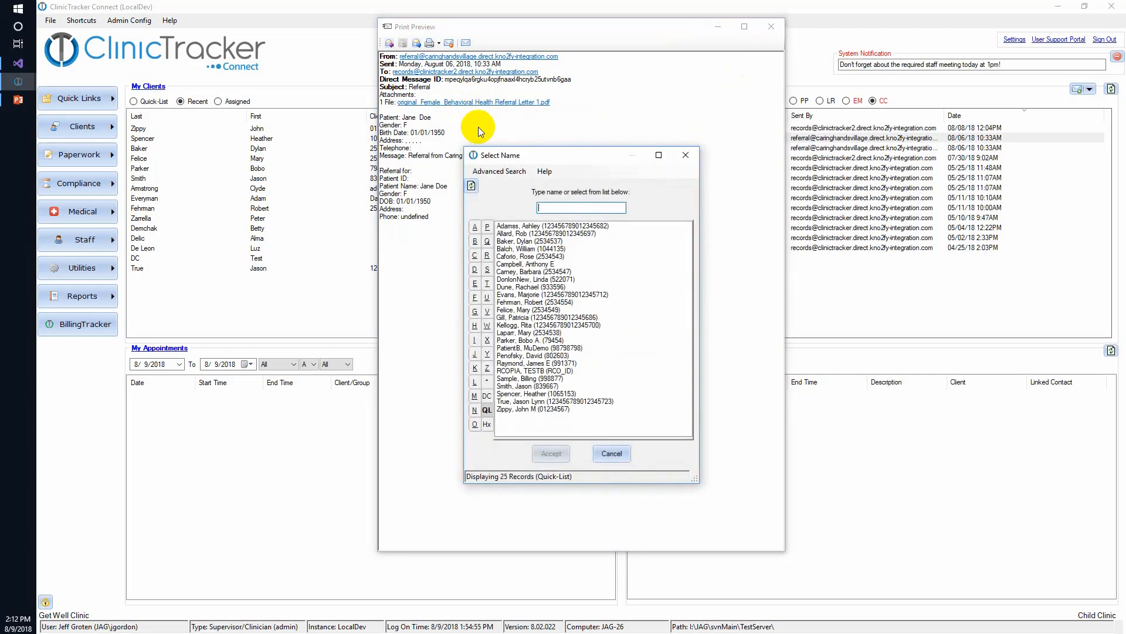
- File the referral to Jane Doe as a Continuity of Care Document (CCD) described 'Incoming referral'
click(612, 454)
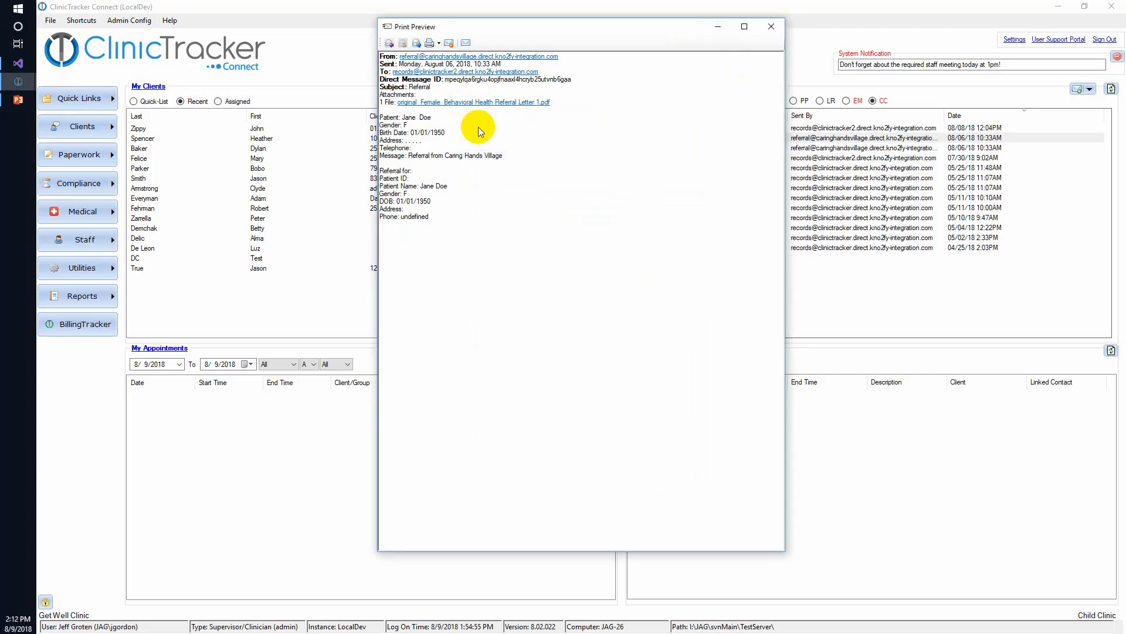
click(551, 218)
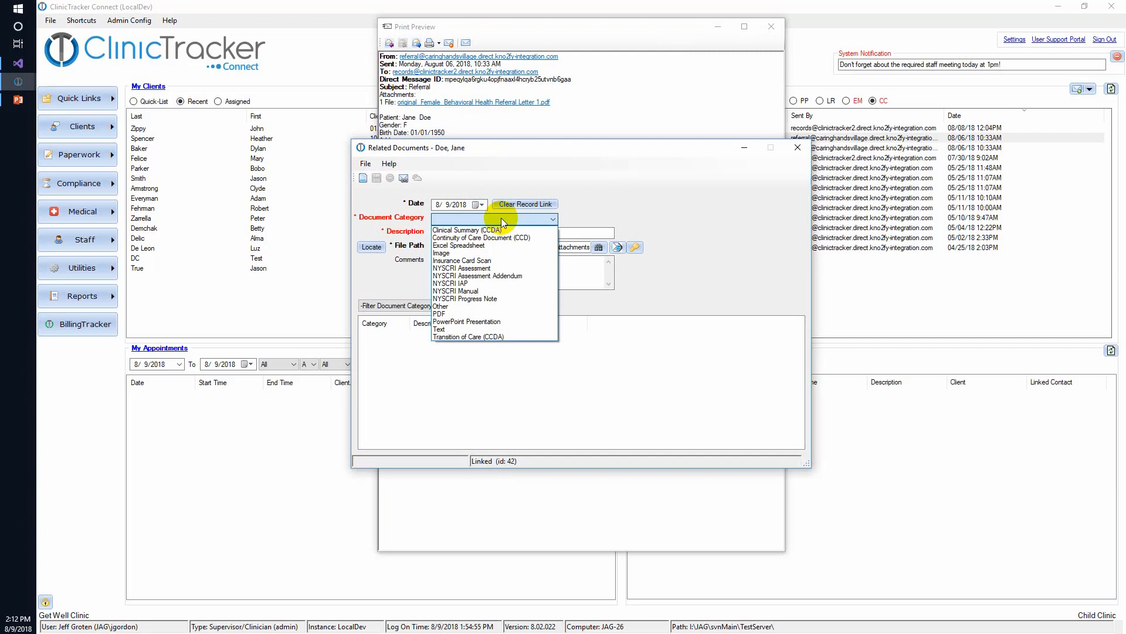
click(481, 238)
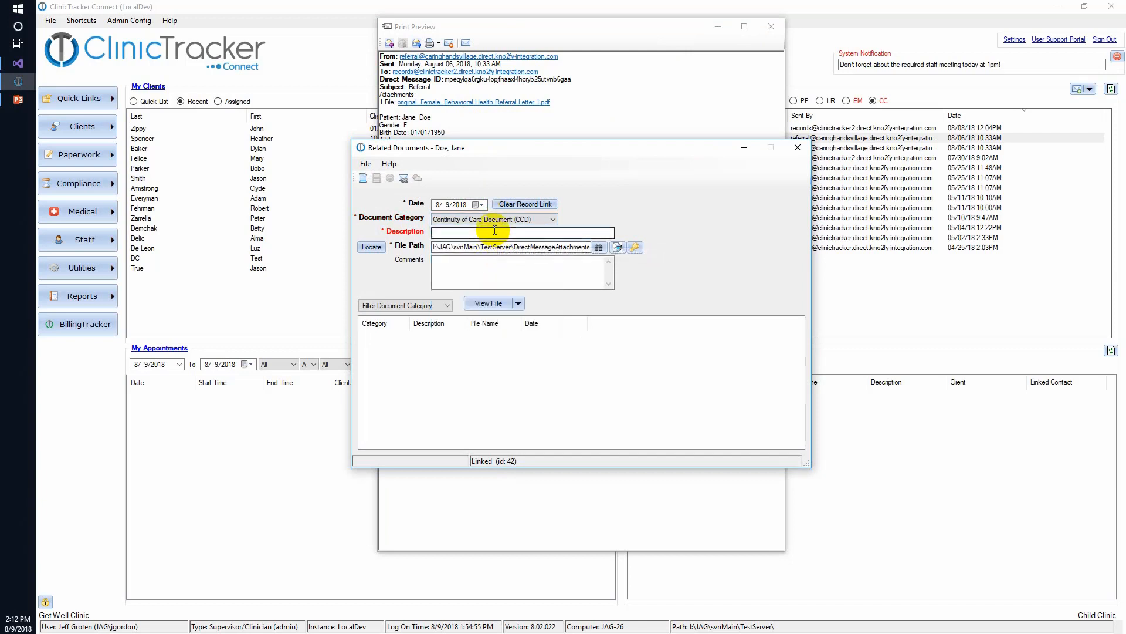
text(Incoming referral)
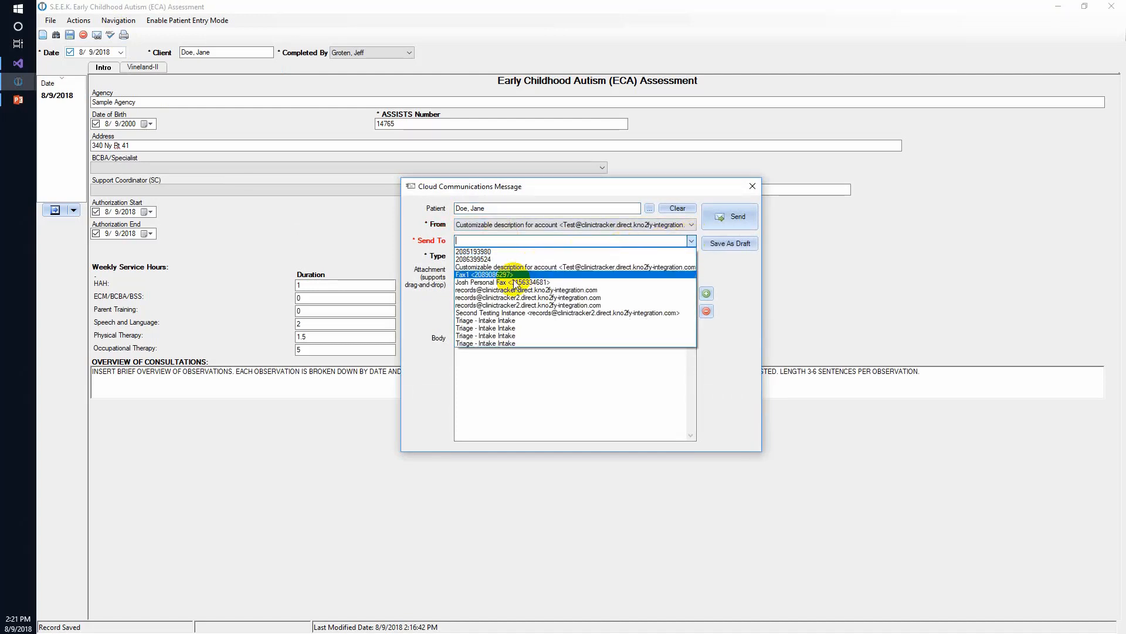
- Choose the recipient for Jane Doe's Cloud Communications message
click(527, 290)
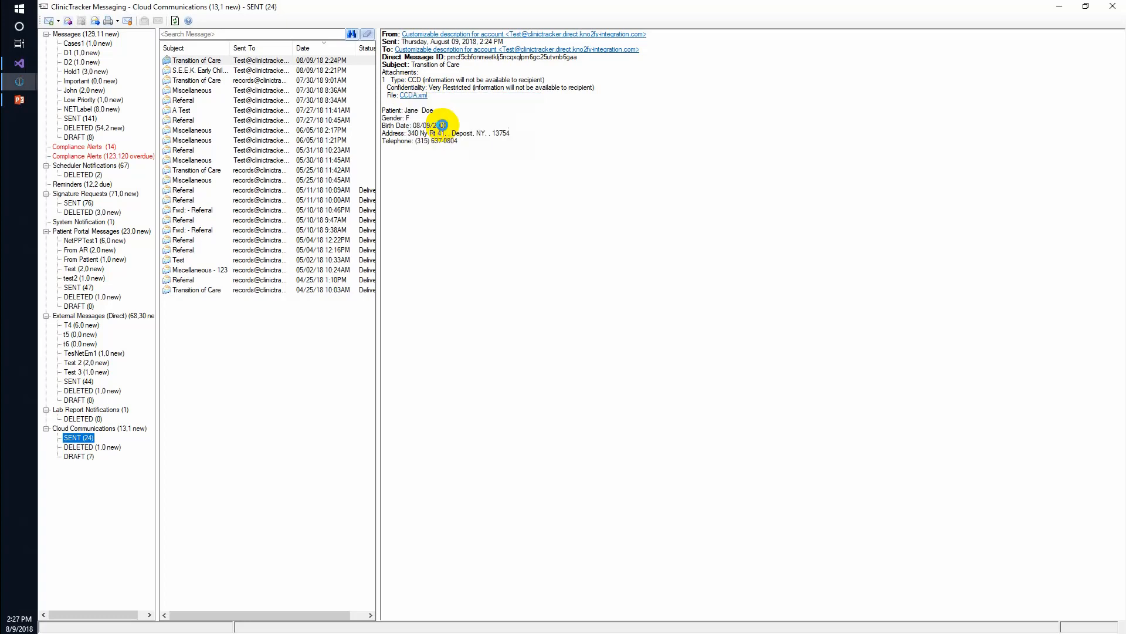
- Open the CCDA.xml attachment and scroll through Jane Doe's care document
click(412, 95)
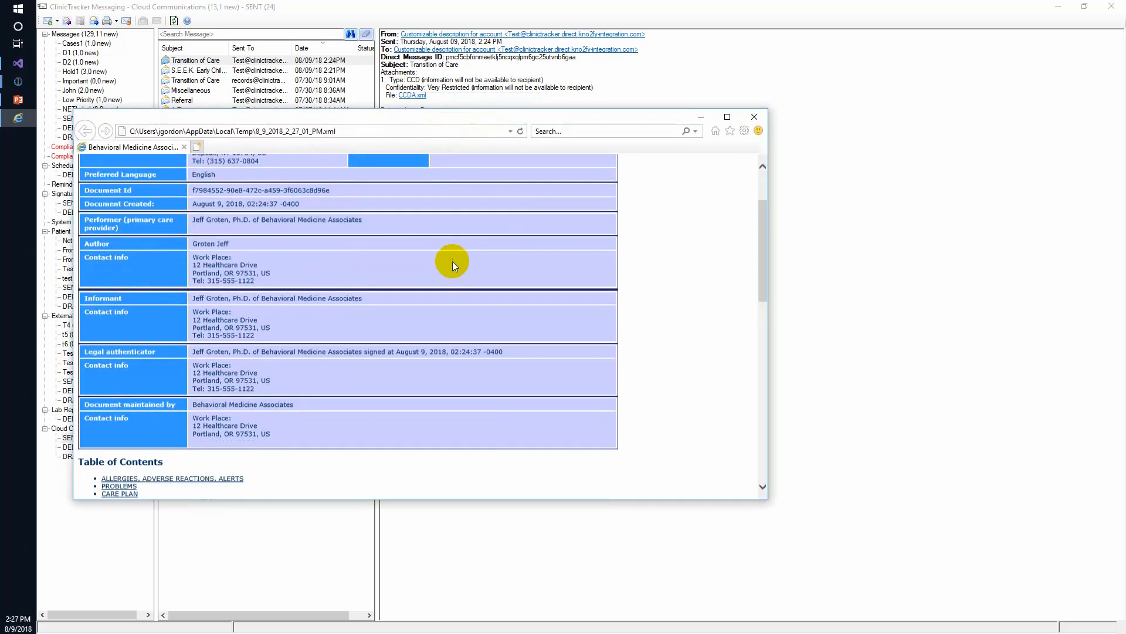
scroll(down, 3)
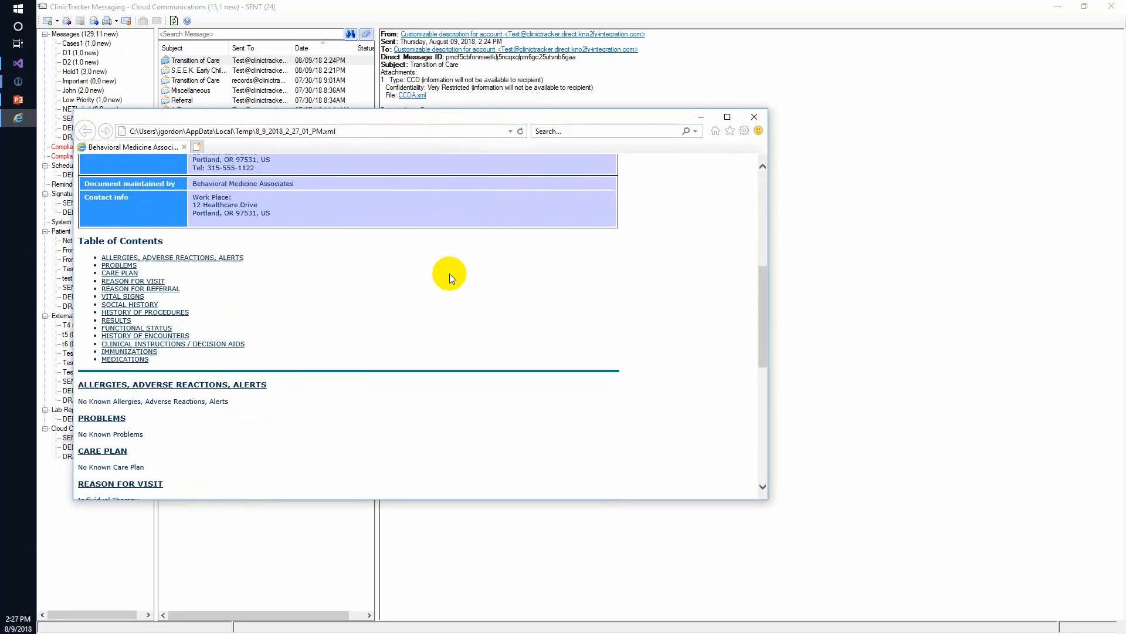